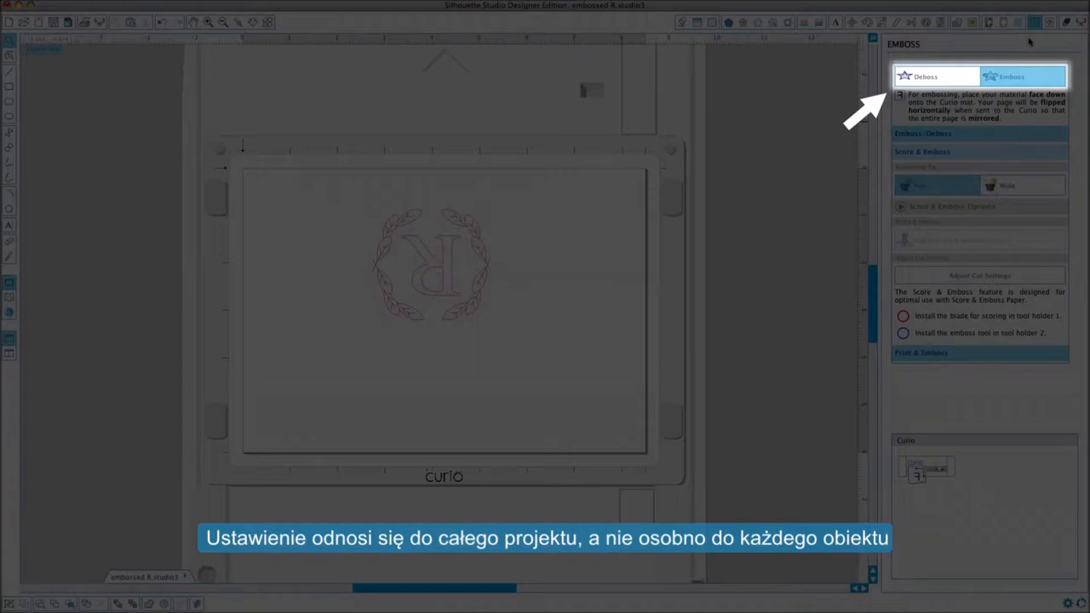
# Step: Set the Curio Emboss panel mode to Deboss so the wreath-framed R is unmirrored
pyautogui.click(924, 74)
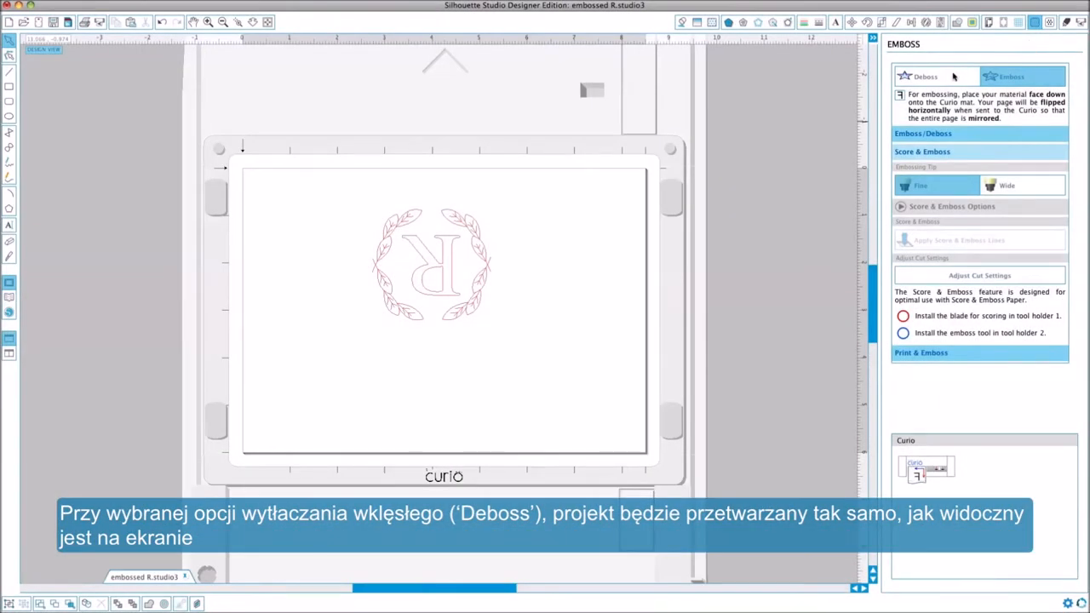
pyautogui.click(1011, 75)
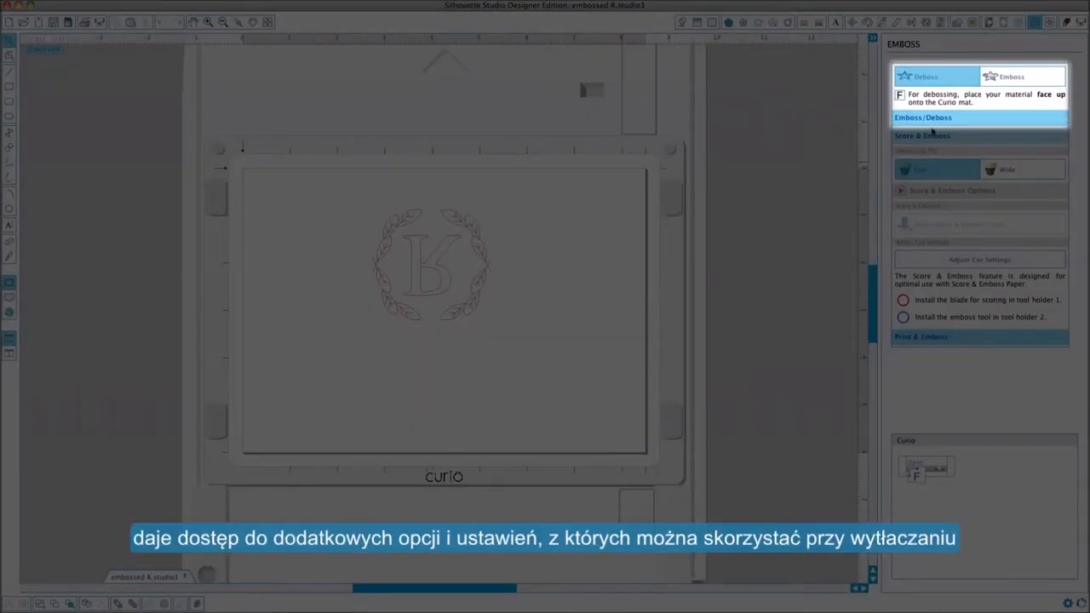
# Step: Expand the Emboss/Deboss fill effects (spacing 0.100 in, angle 0) and show Cut Settings
pyautogui.click(923, 117)
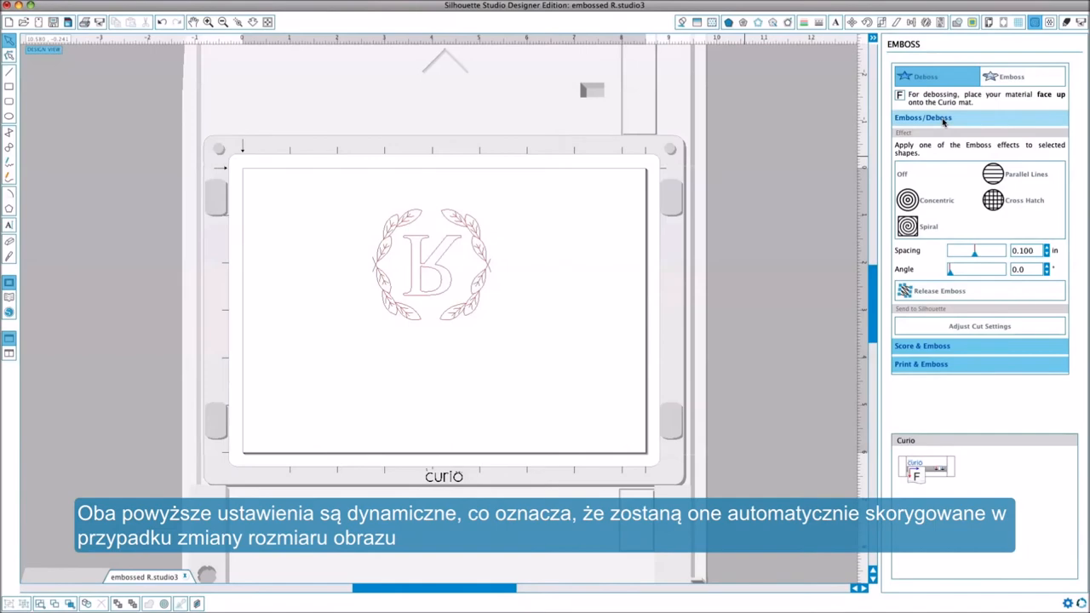
pyautogui.click(1068, 21)
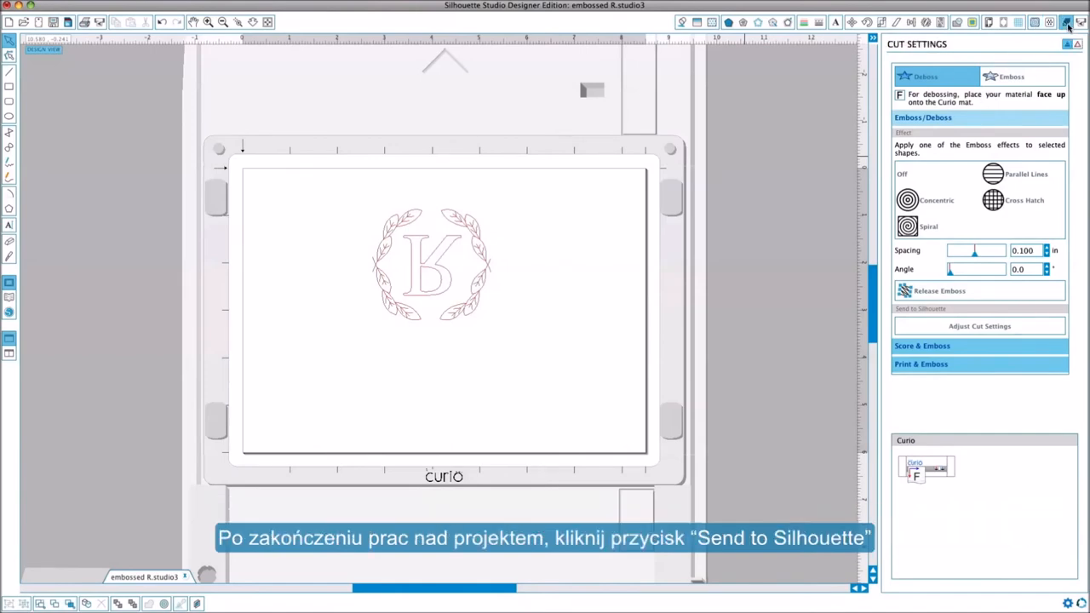